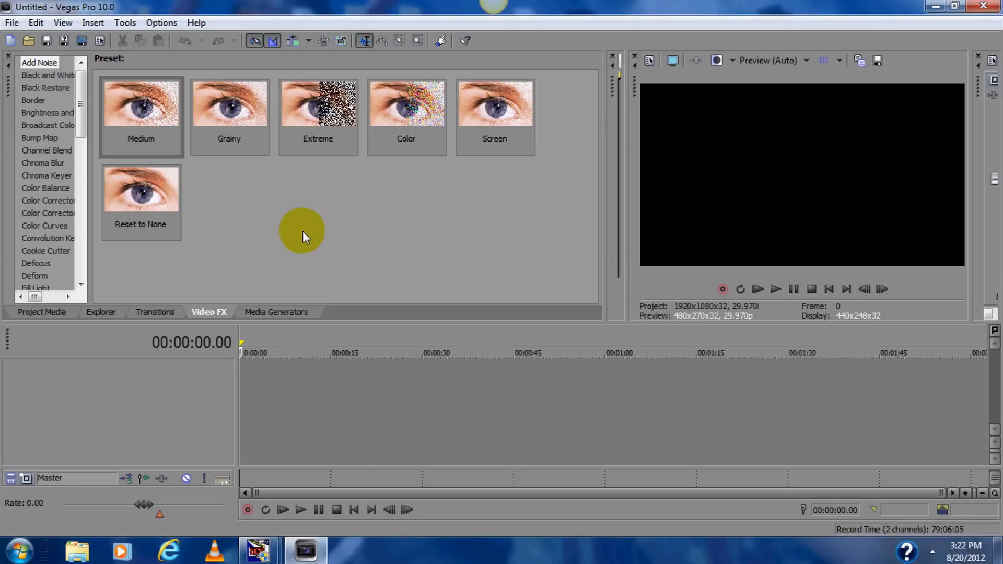
{"action": "mouse_move", "coordinate": [311, 266]}
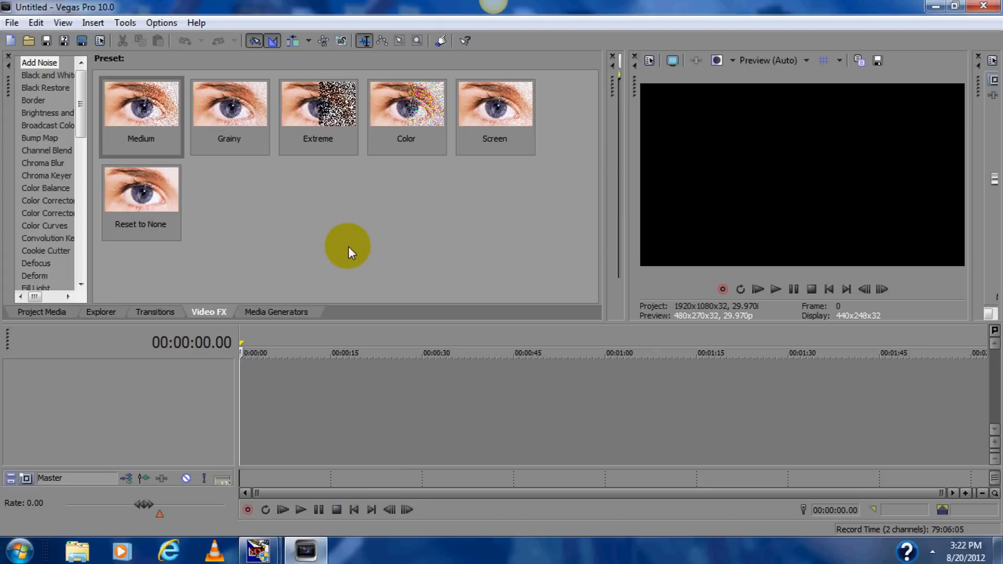
{"action": "mouse_move", "coordinate": [528, 234]}
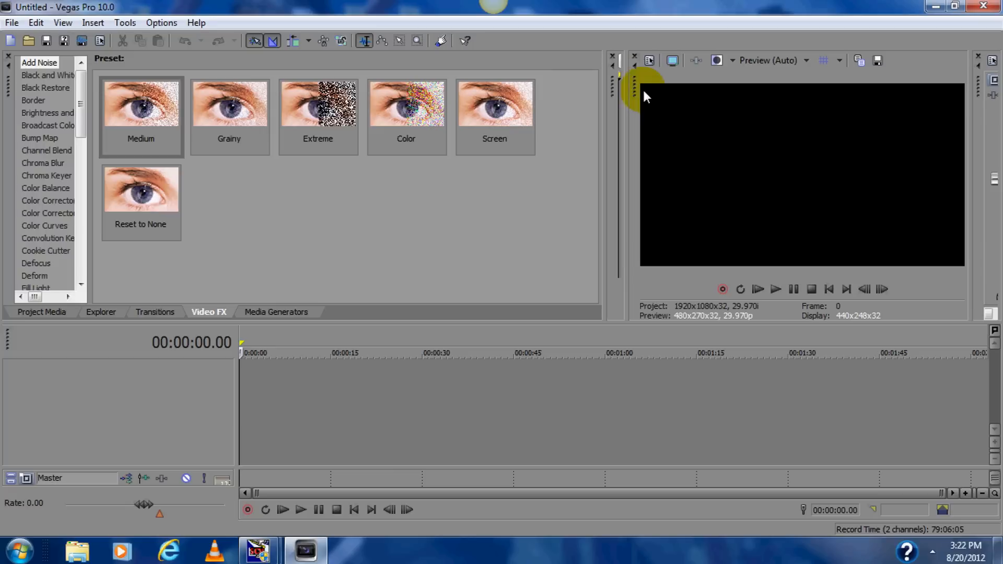
{"action": "mouse_move", "coordinate": [653, 173]}
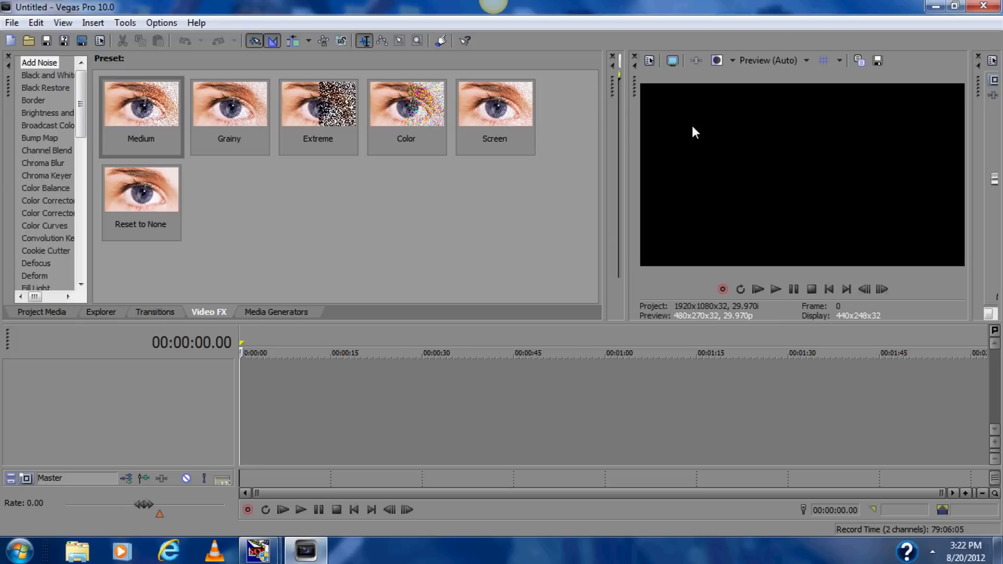
{"action": "mouse_move", "coordinate": [686, 133]}
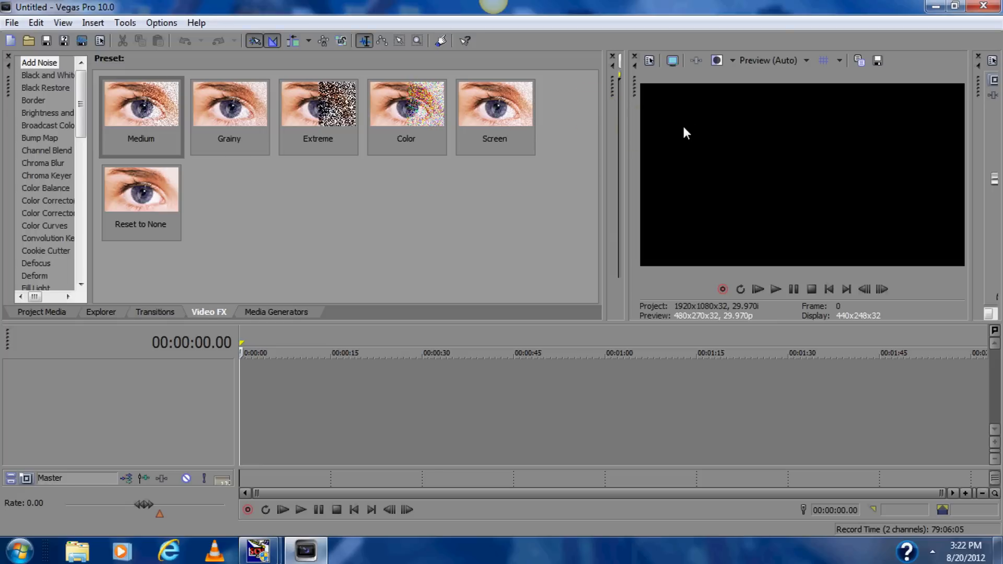
{"action": "mouse_move", "coordinate": [788, 121]}
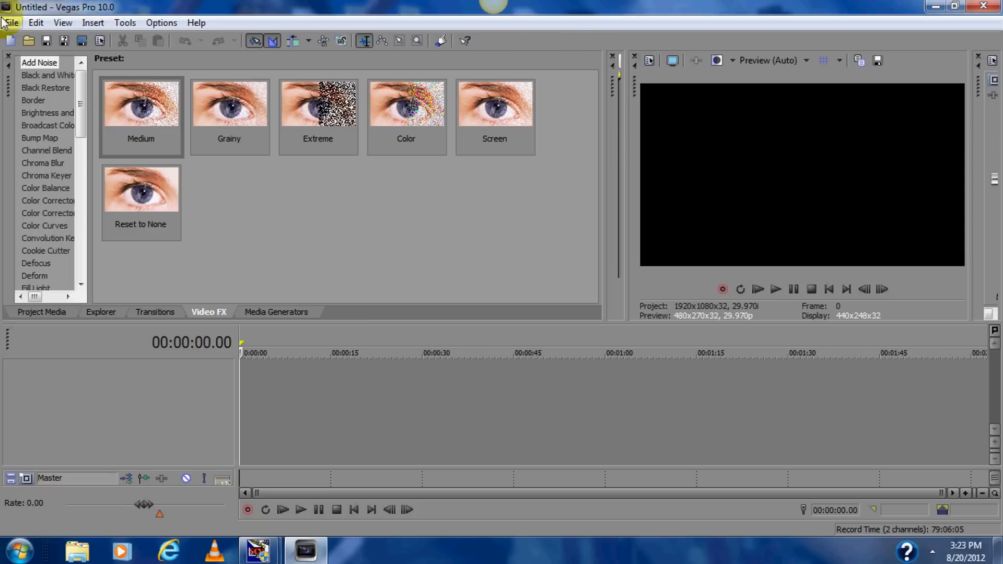
Set the project video template to HD 1080-60i (1920x1080, 29.970 fps) in File Properties.
{"action": "left_click", "coordinate": [11, 23]}
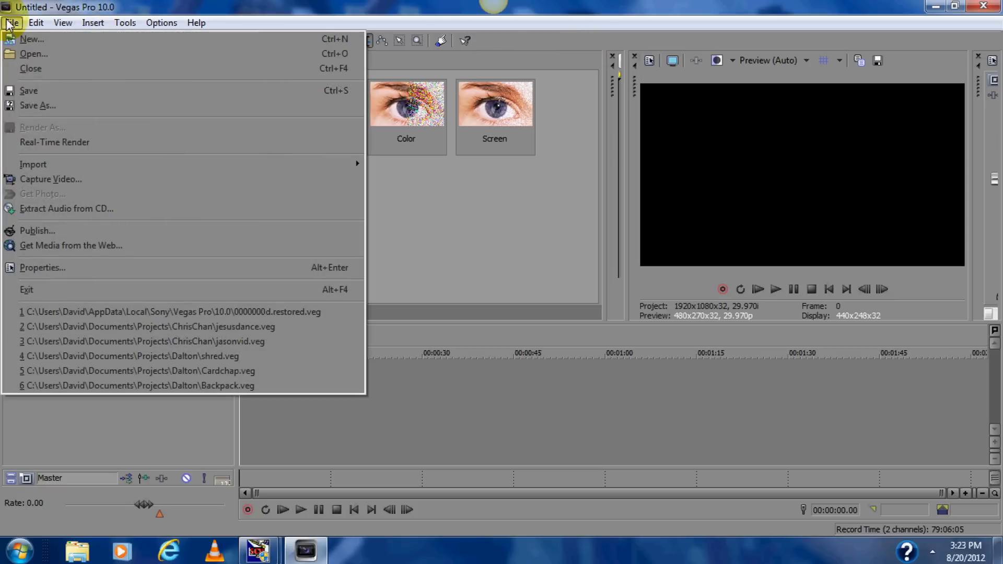
{"action": "mouse_move", "coordinate": [43, 267]}
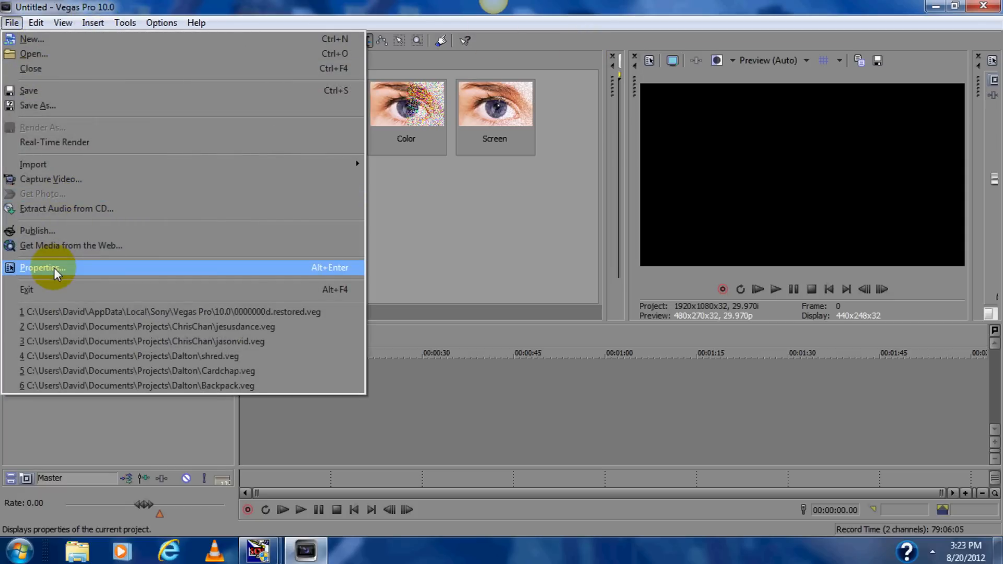
{"action": "left_click", "coordinate": [43, 268]}
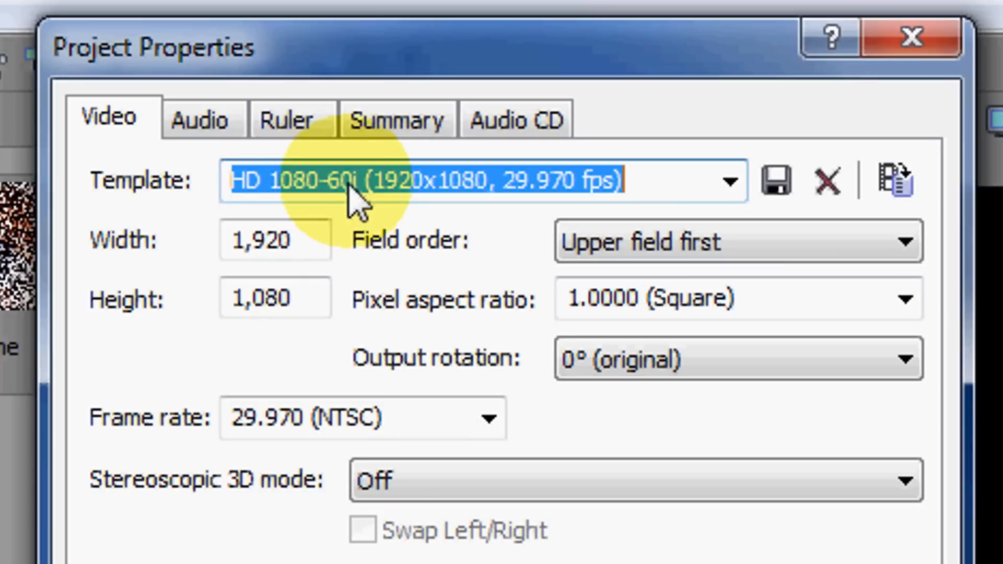
{"action": "mouse_move", "coordinate": [134, 250]}
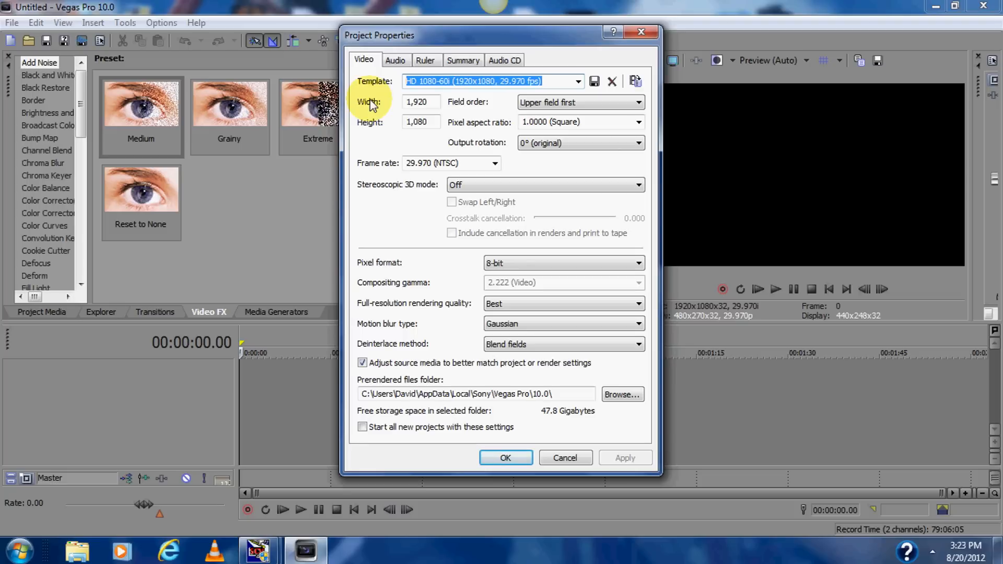
{"action": "mouse_move", "coordinate": [381, 187]}
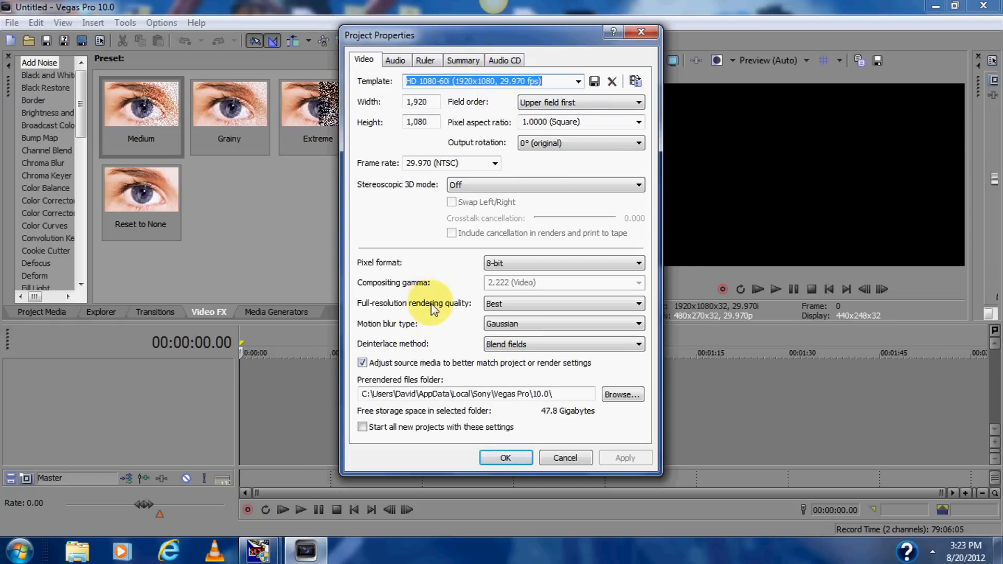
{"action": "left_click", "coordinate": [563, 303]}
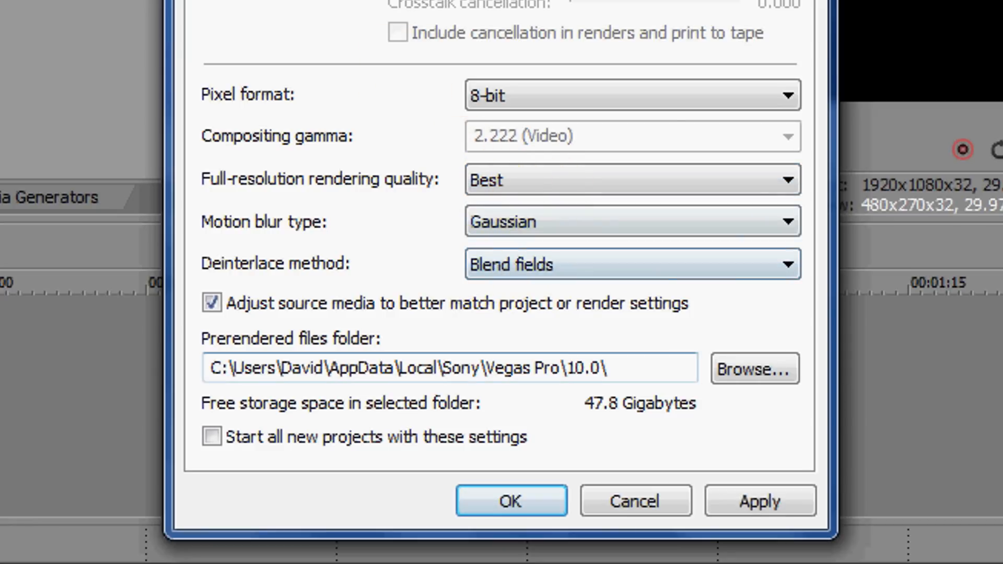
{"action": "left_click", "coordinate": [510, 501]}
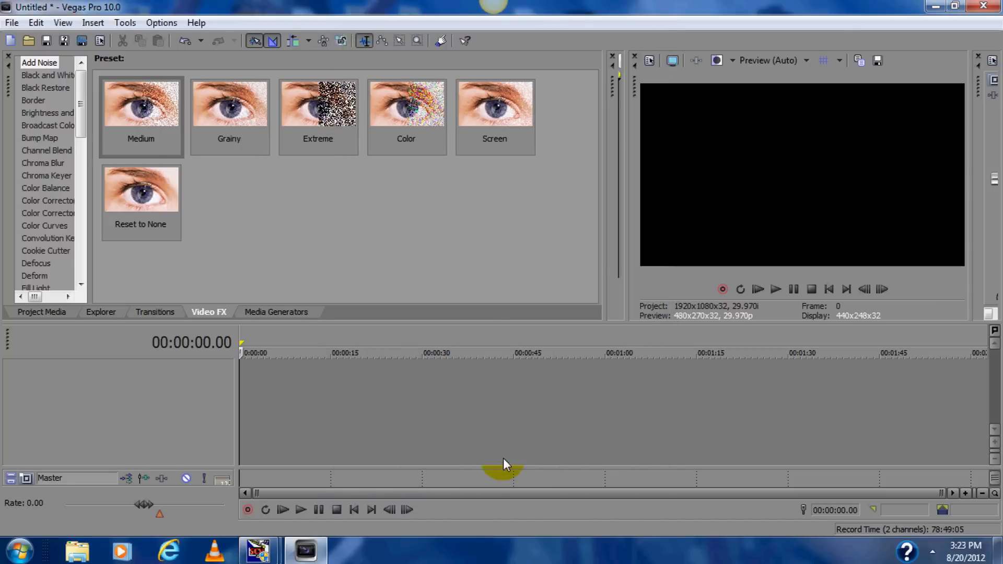
Import Wildlife.wmv and drag it onto the timeline at position 0.
{"action": "left_click", "coordinate": [11, 22]}
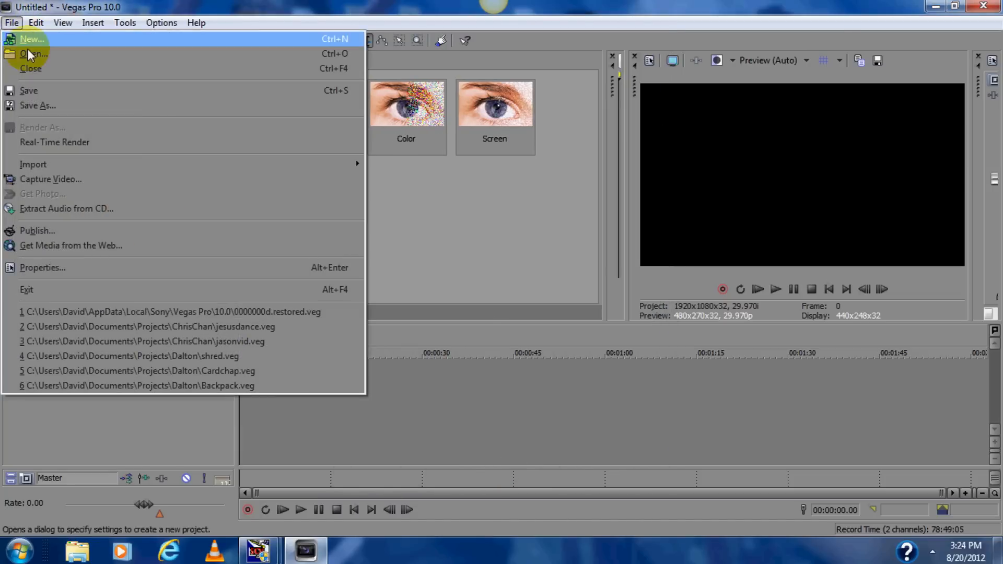
{"action": "mouse_move", "coordinate": [34, 165]}
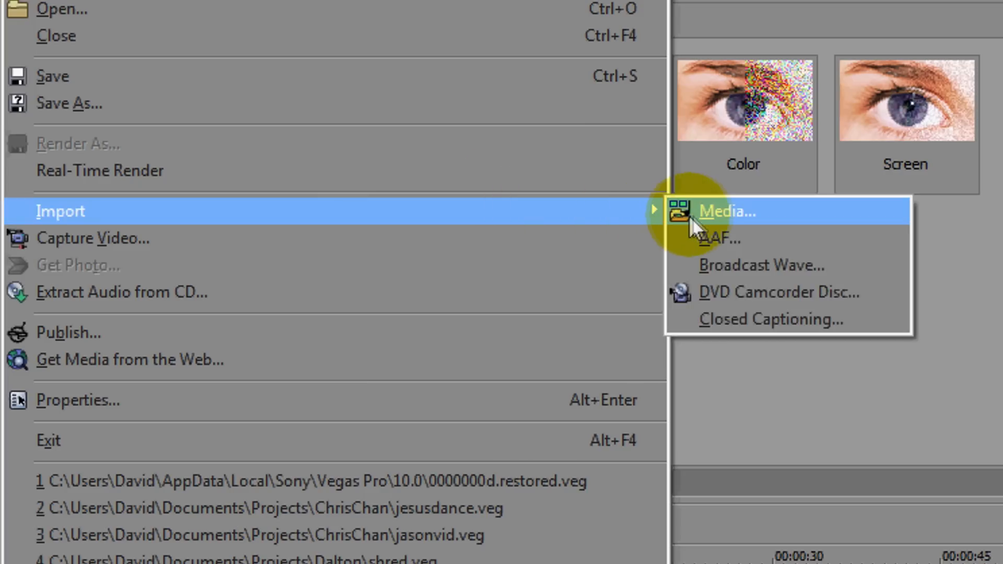
{"action": "left_click", "coordinate": [726, 211]}
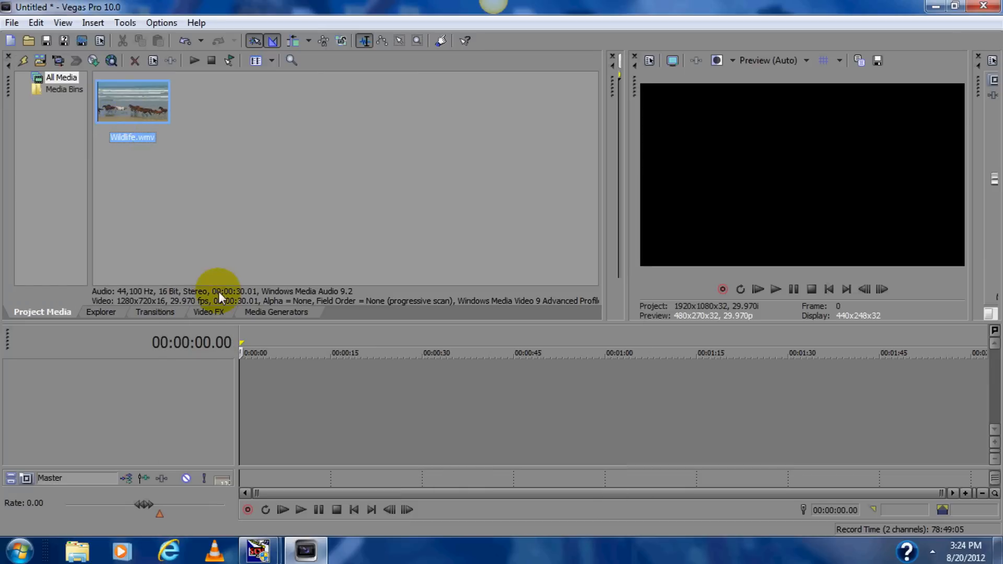
{"action": "left_click_drag", "start_coordinate": [132, 100], "coordinate": [288, 384]}
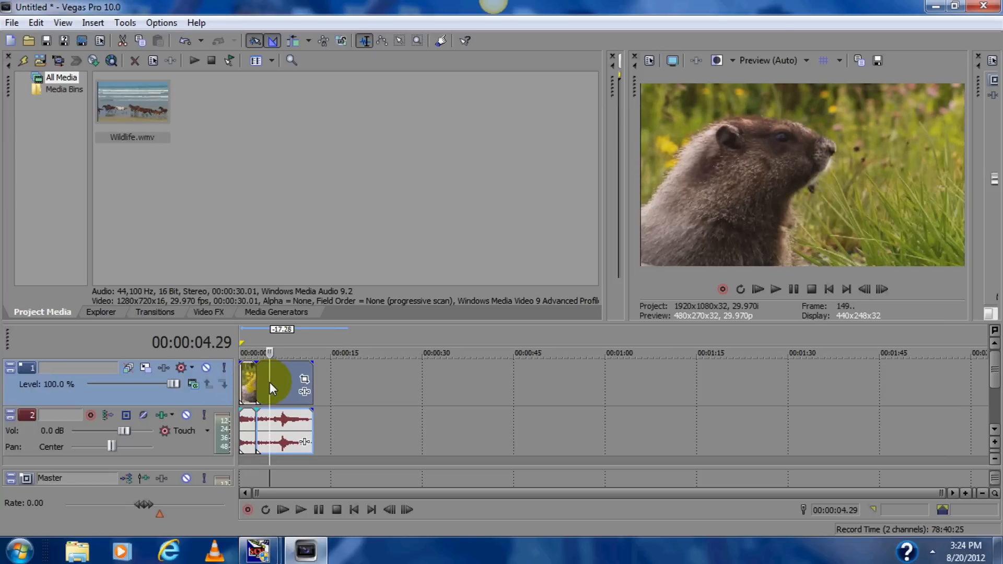
Add Sony Brightness and Contrast and Sony Color Corrector to the first groundhog event.
{"action": "right_click", "coordinate": [269, 380]}
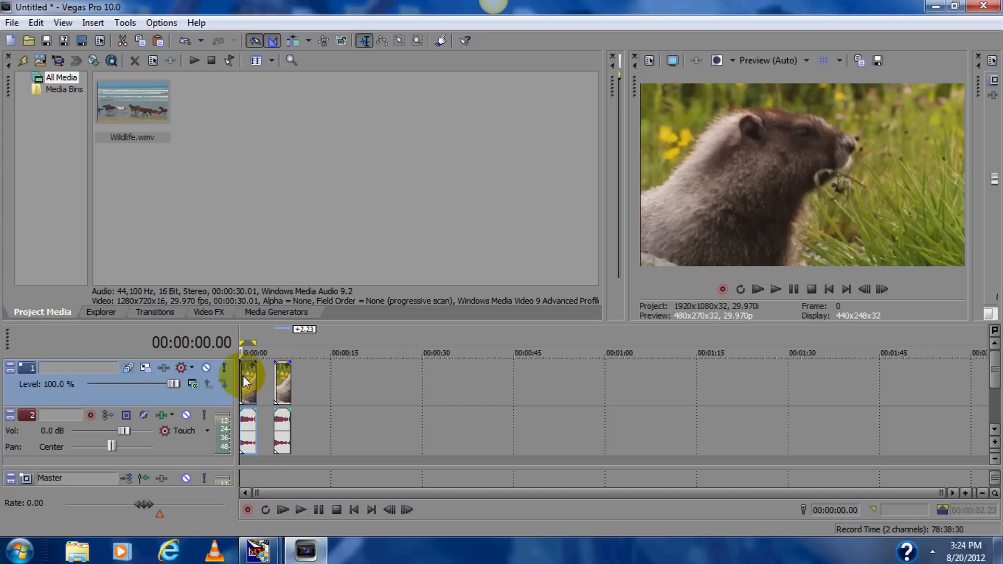
{"action": "right_click", "coordinate": [248, 381]}
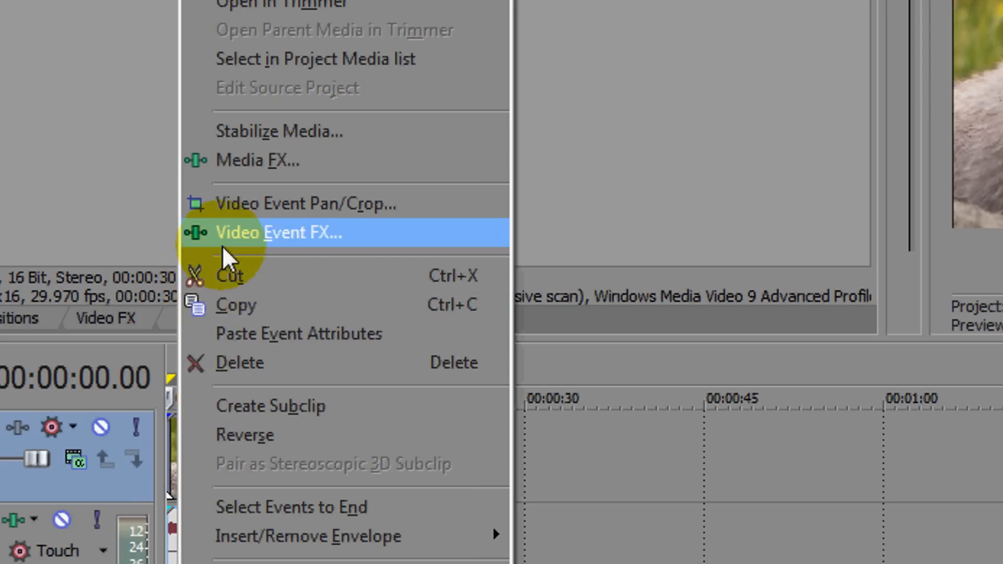
{"action": "left_click", "coordinate": [277, 232]}
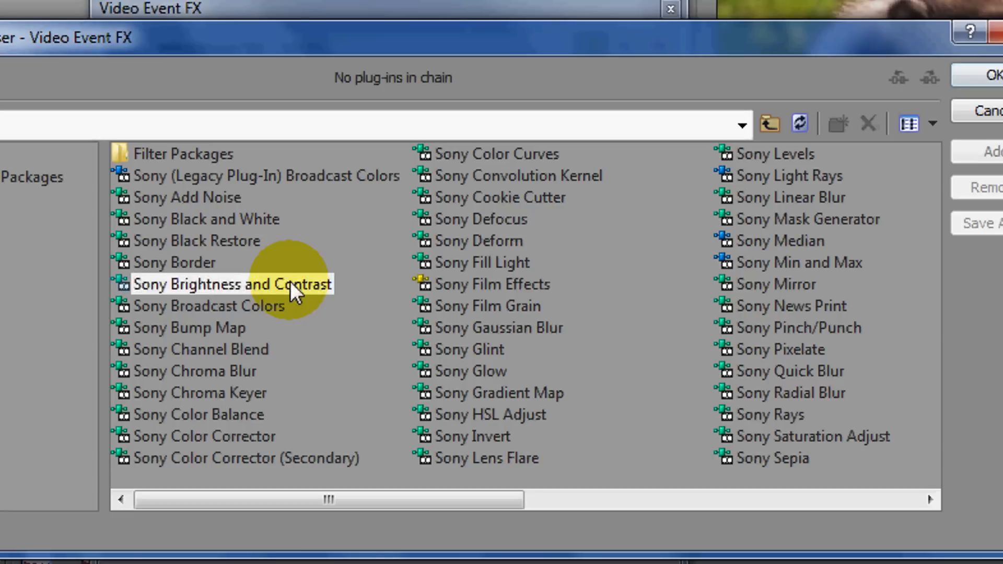
{"action": "left_click", "coordinate": [988, 152]}
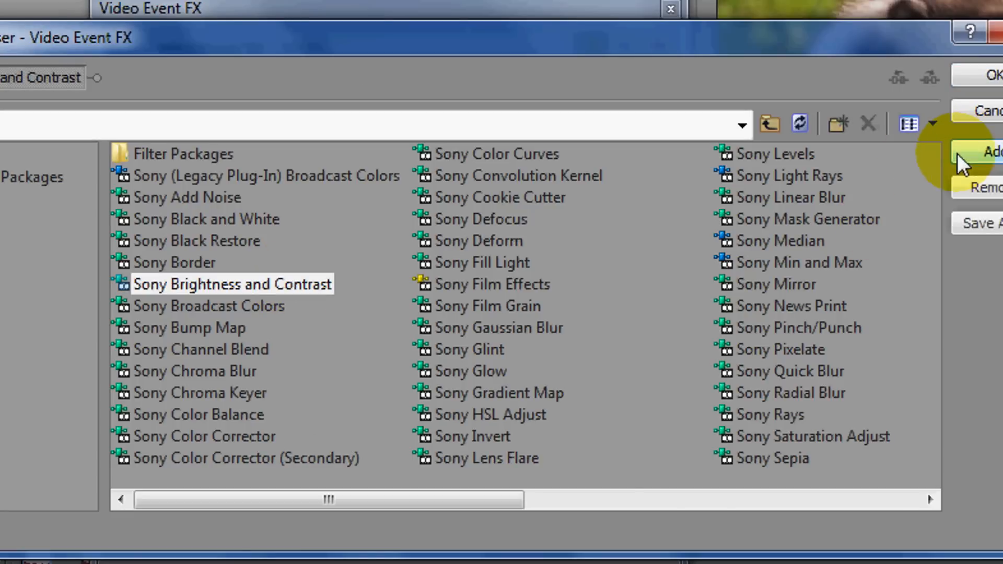
{"action": "left_click", "coordinate": [205, 436]}
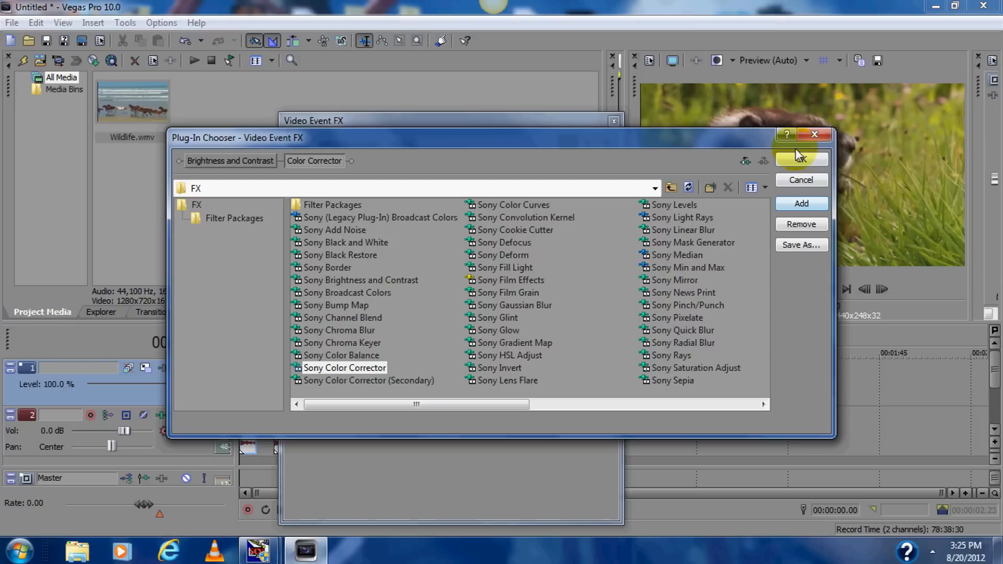
{"action": "left_click", "coordinate": [801, 158]}
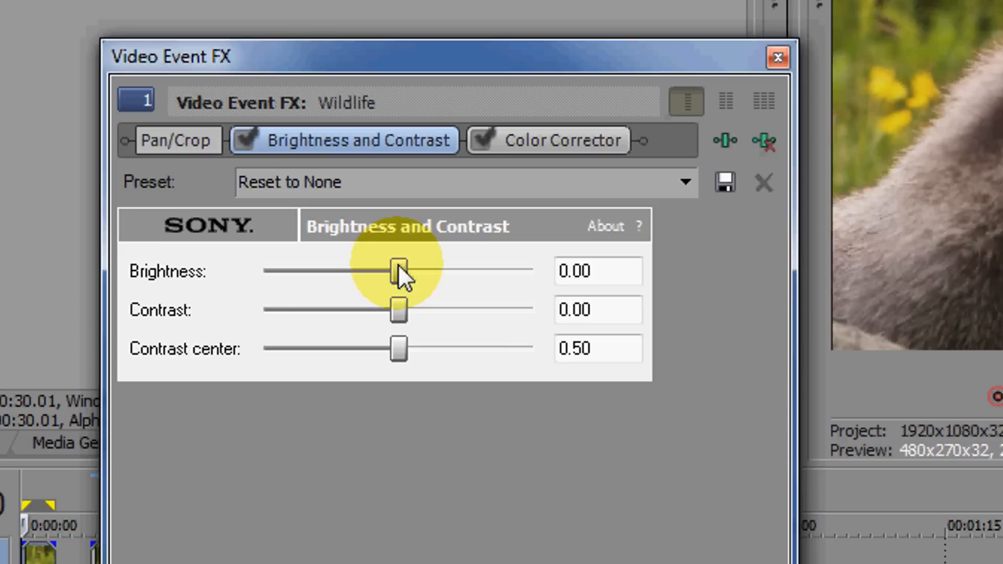
Set the clip's Brightness to -0.04 and Contrast to 0.10.
{"action": "left_click_drag", "start_coordinate": [398, 271], "coordinate": [393, 271]}
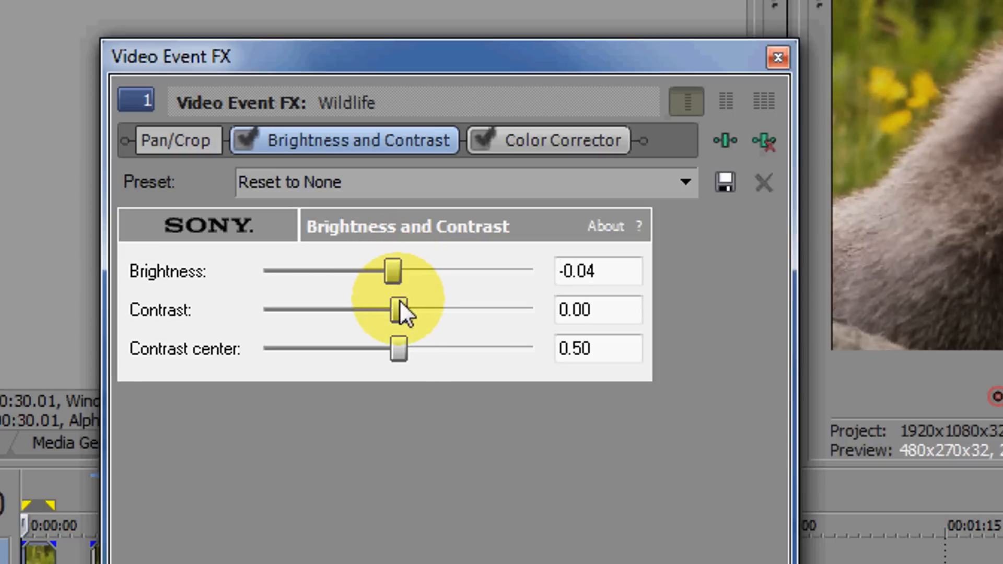
{"action": "left_click_drag", "start_coordinate": [395, 308], "coordinate": [407, 309]}
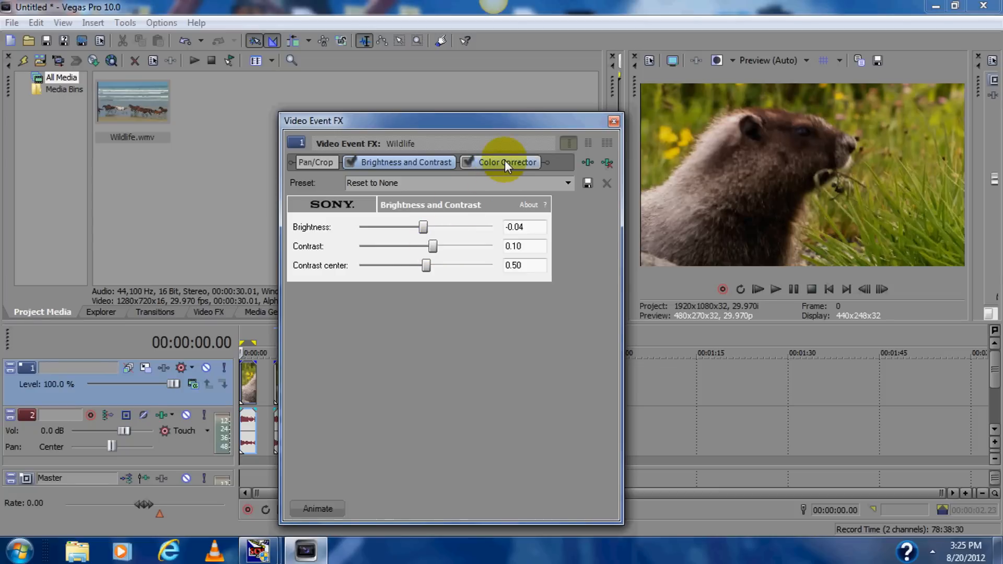
{"action": "left_click", "coordinate": [507, 161]}
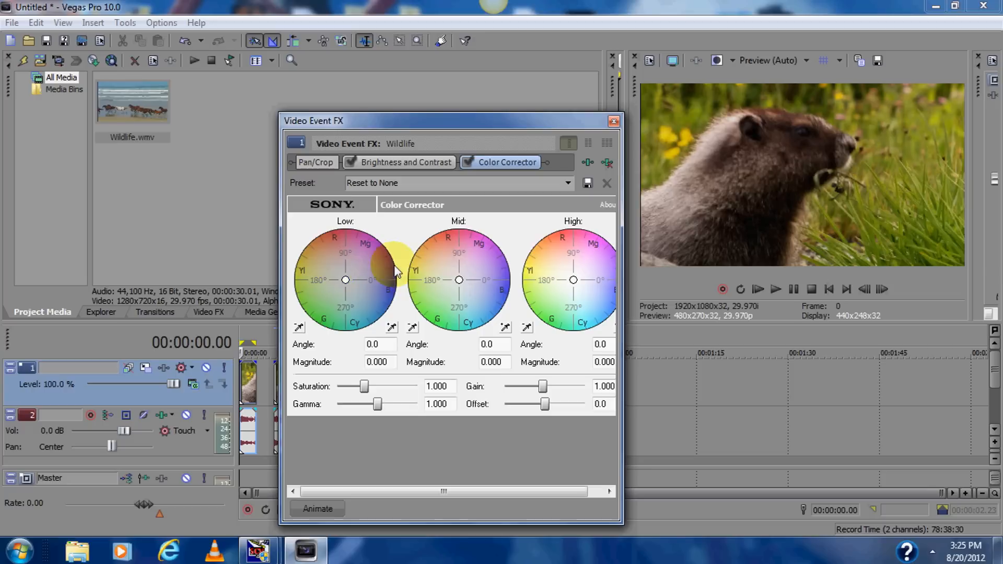
{"action": "mouse_move", "coordinate": [524, 265]}
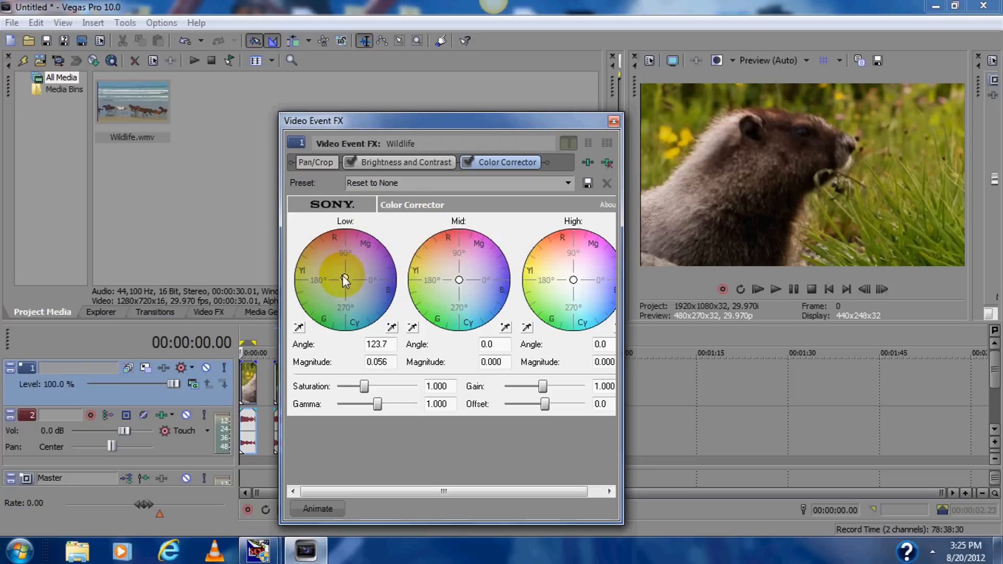
Tint the shadows toward blue-cyan (angle 319.2, magnitude 0.451) with the Low wheel.
{"action": "left_click_drag", "start_coordinate": [344, 279], "coordinate": [357, 265]}
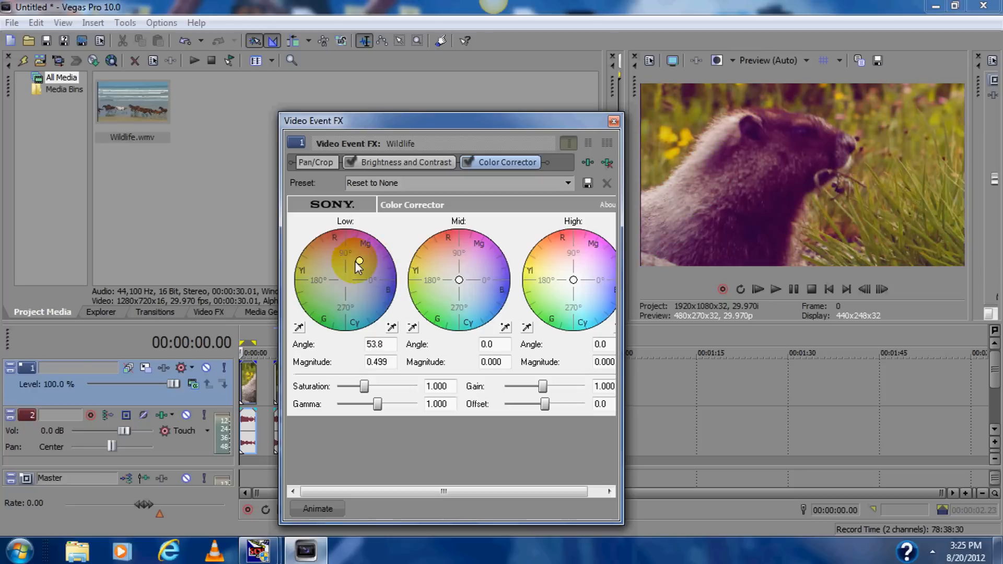
{"action": "left_click_drag", "start_coordinate": [358, 262], "coordinate": [361, 297]}
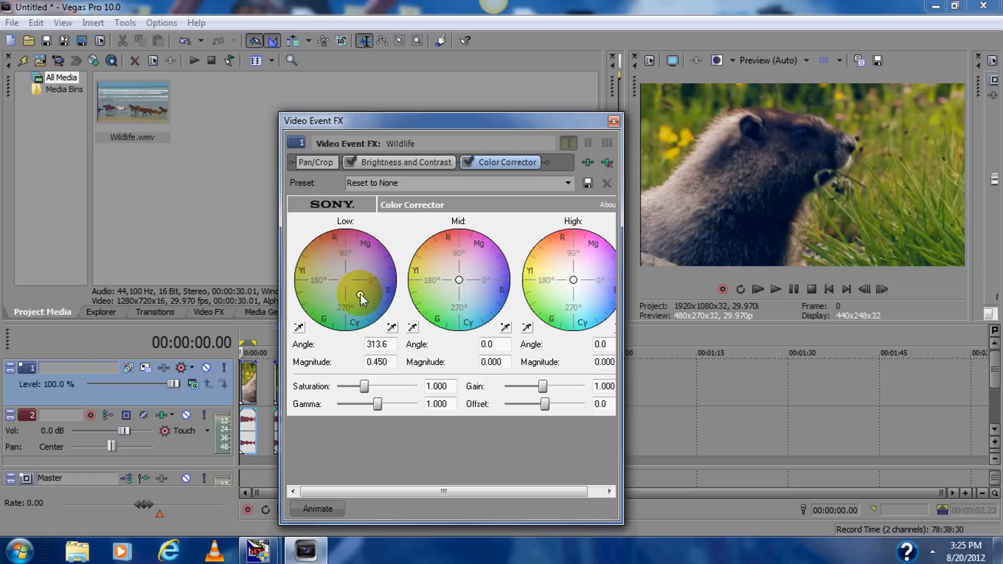
{"action": "left_click_drag", "start_coordinate": [360, 296], "coordinate": [363, 297]}
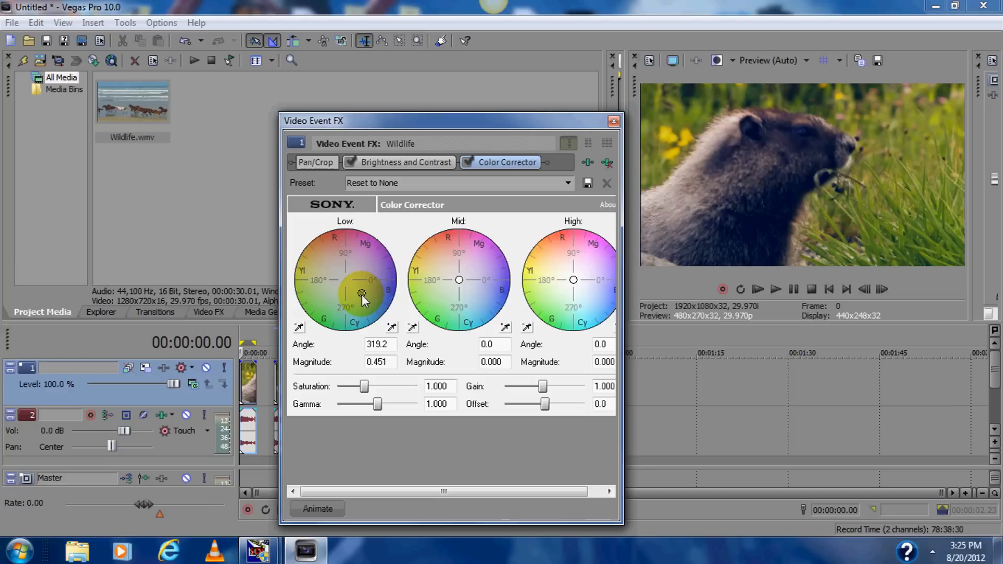
{"action": "left_click", "coordinate": [406, 162]}
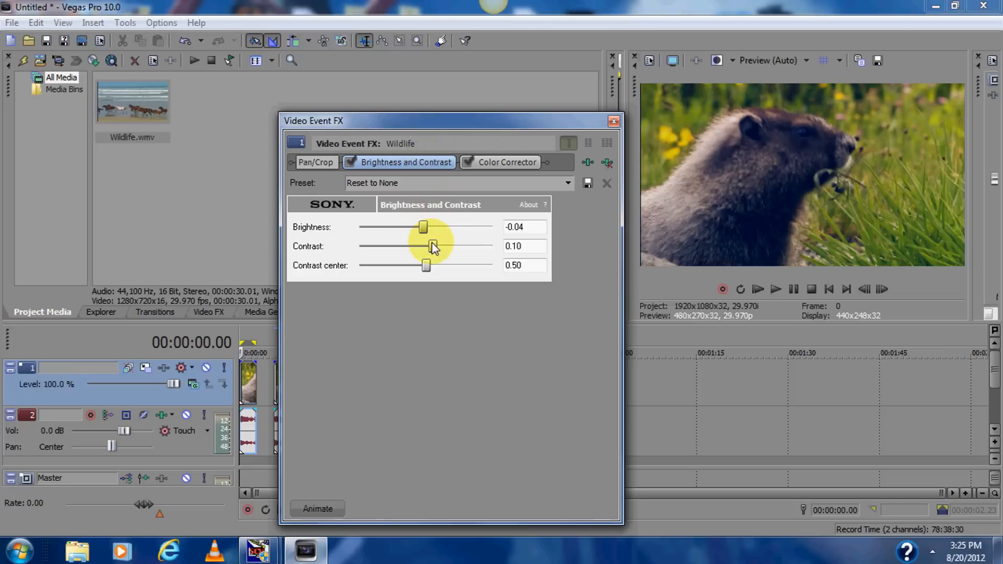
{"action": "left_click_drag", "start_coordinate": [432, 246], "coordinate": [435, 246]}
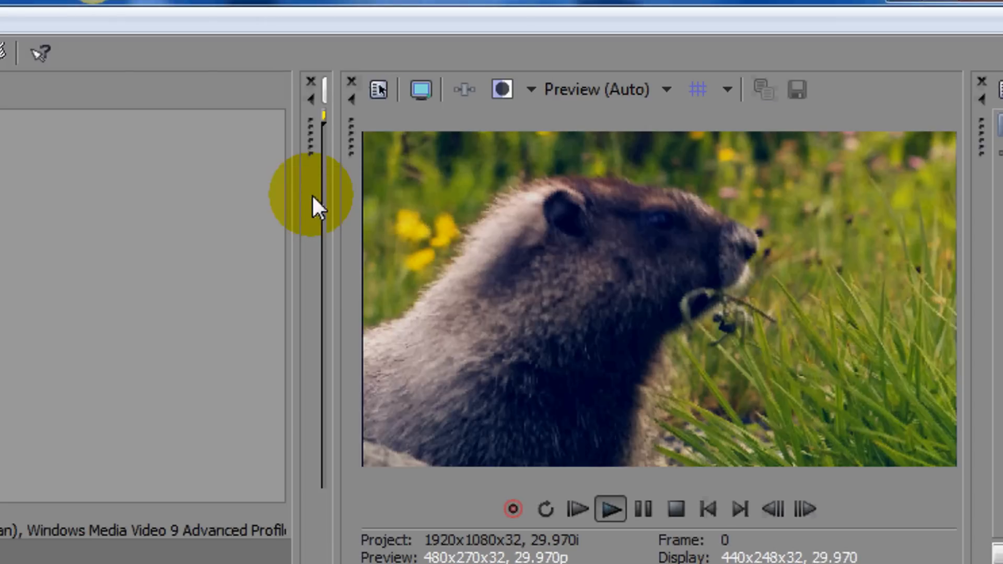
Close the Video Event FX window to return to the project preview.
{"action": "left_click", "coordinate": [609, 508]}
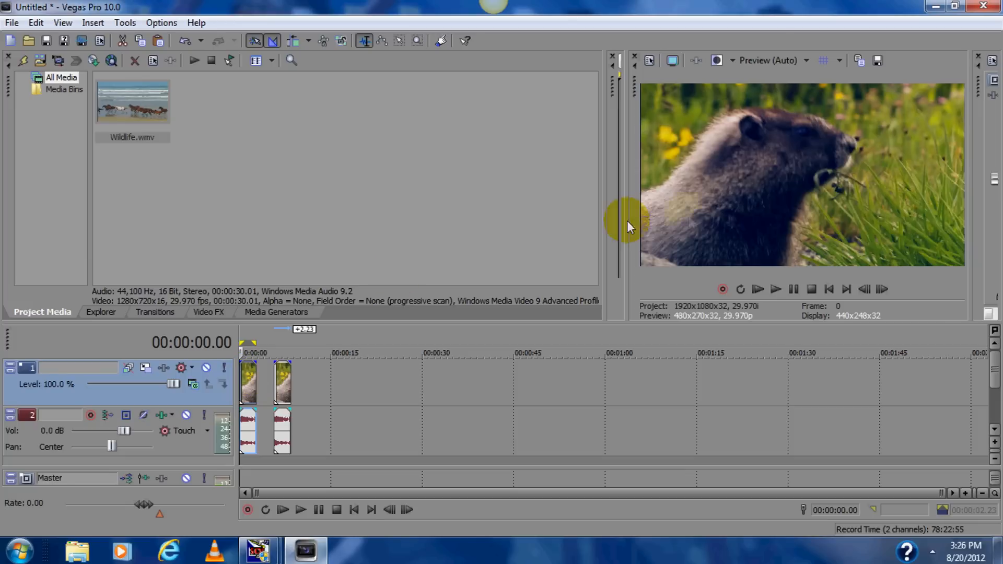
{"action": "mouse_move", "coordinate": [650, 260]}
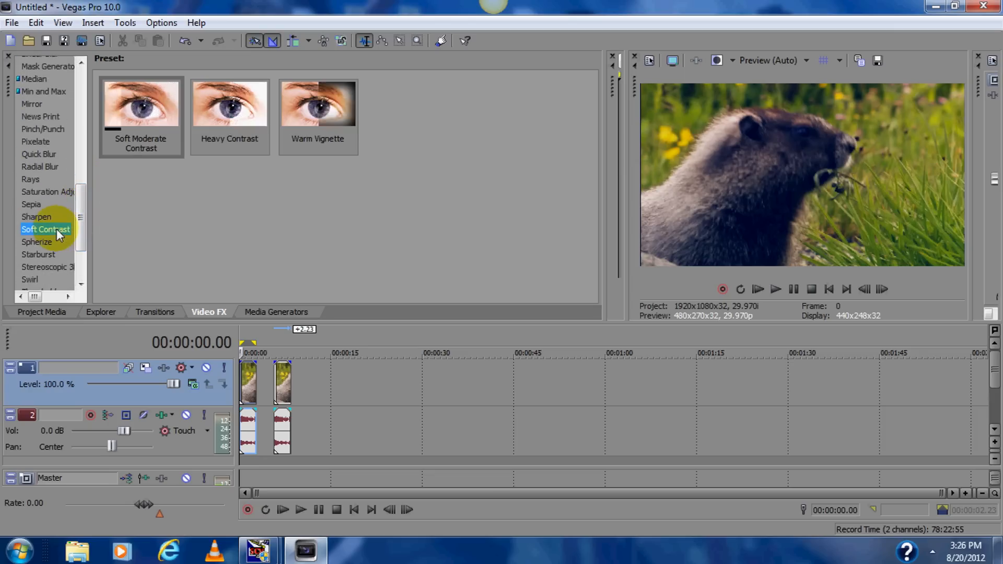
Apply the Warm Vignette Soft Contrast preset to the clip and lower its Contrast slider.
{"action": "left_click", "coordinate": [317, 102]}
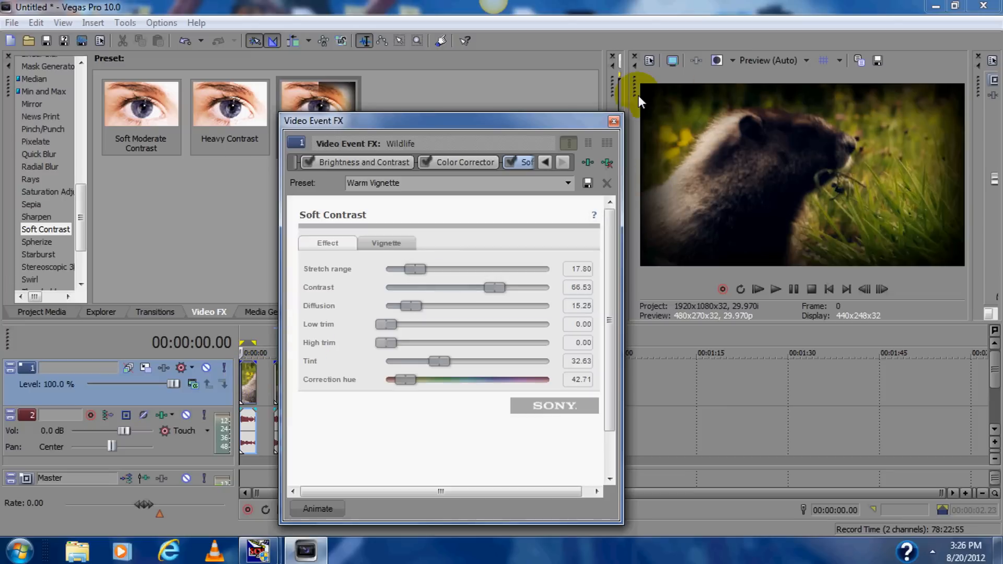
{"action": "mouse_move", "coordinate": [960, 248]}
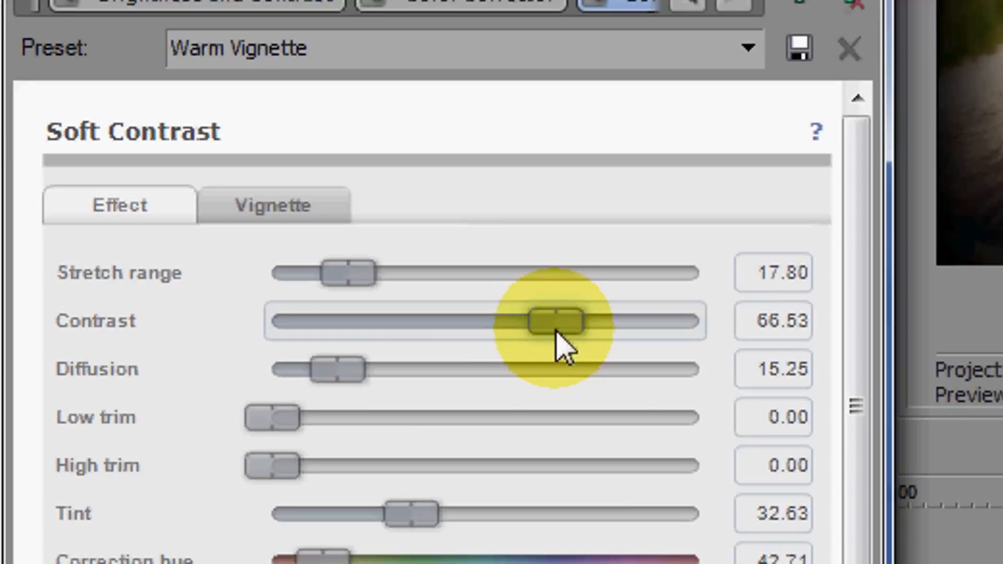
{"action": "left_click_drag", "start_coordinate": [553, 322], "coordinate": [272, 321]}
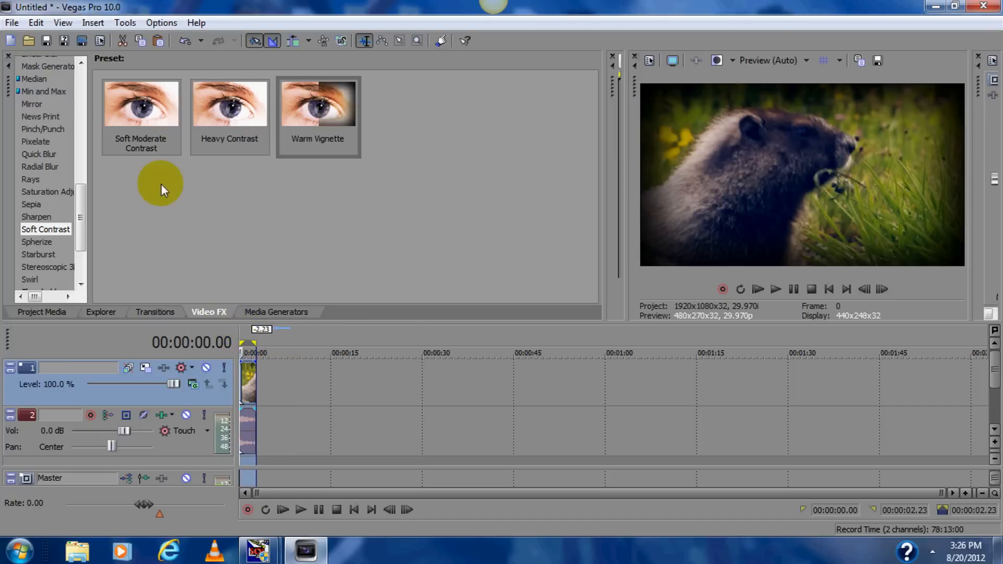
Render as badassgroundhodfightclub_HD.wmv with the WMV V11 8 Mbps HD 1080-30p template.
{"action": "left_click", "coordinate": [11, 23]}
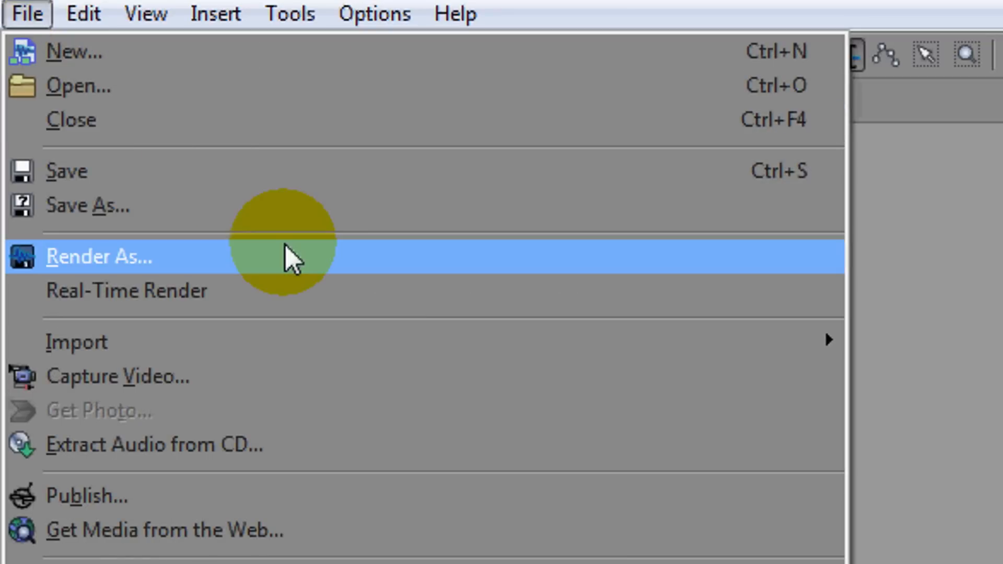
{"action": "left_click", "coordinate": [97, 256]}
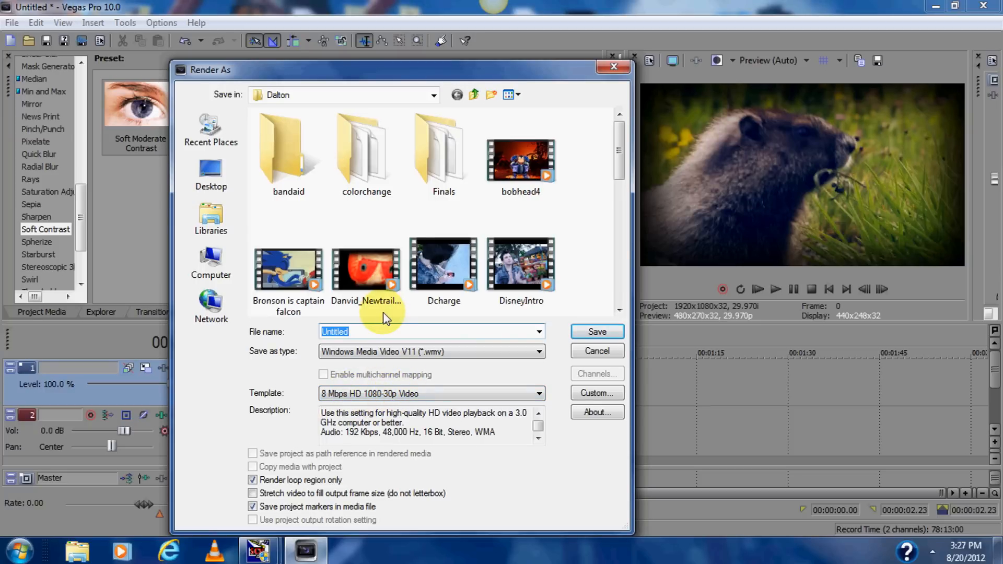
{"action": "type", "text": "badassgroundhodfi"}
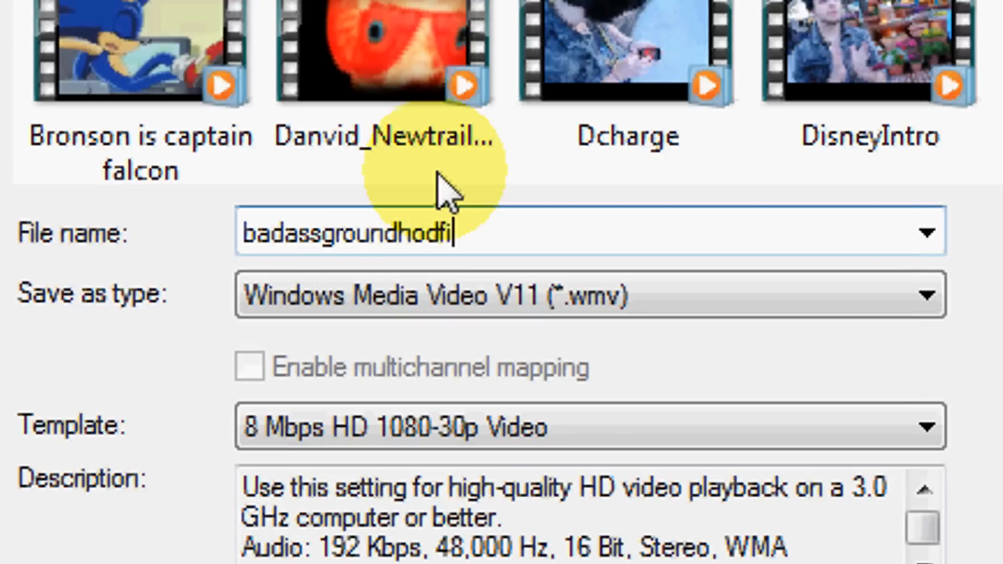
{"action": "type", "text": "ghtclub_HD"}
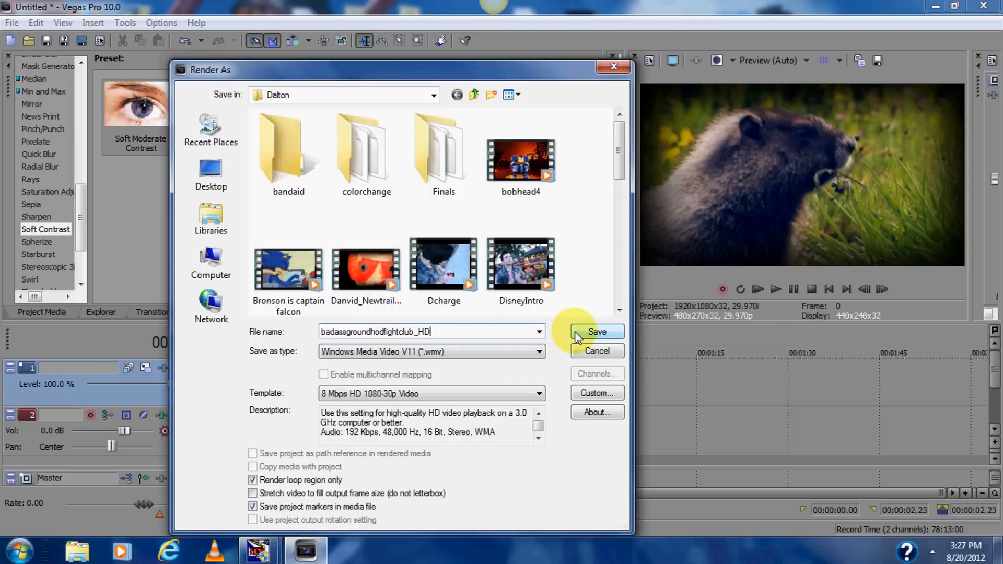
{"action": "left_click", "coordinate": [595, 332]}
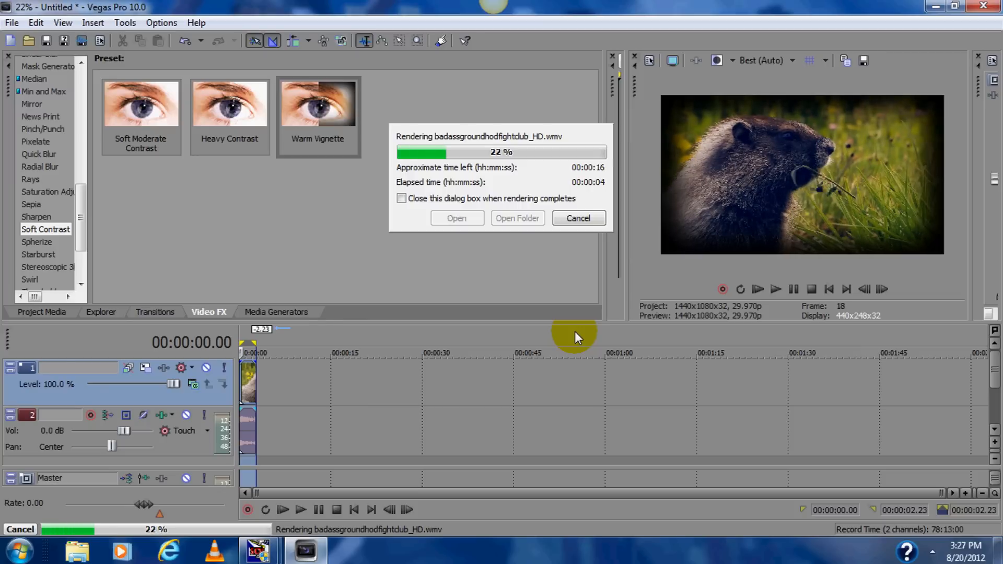
{"action": "mouse_move", "coordinate": [572, 266]}
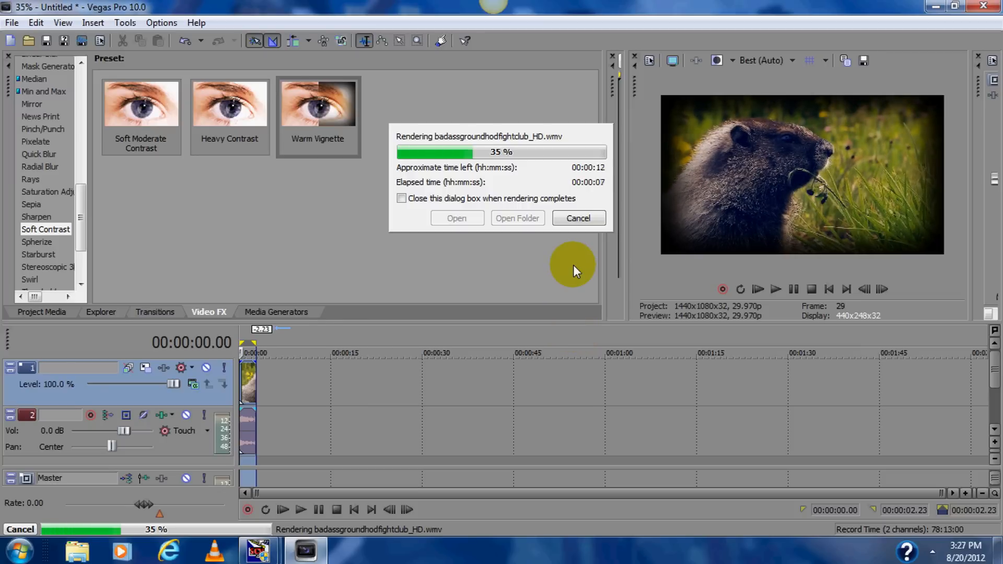